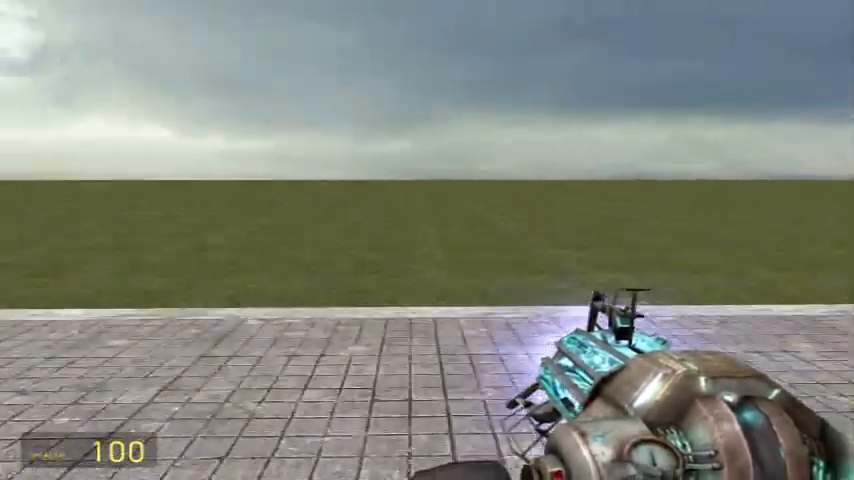
- Spawn a long flat slab prop onto the tiled ground ahead of the player
key(q)
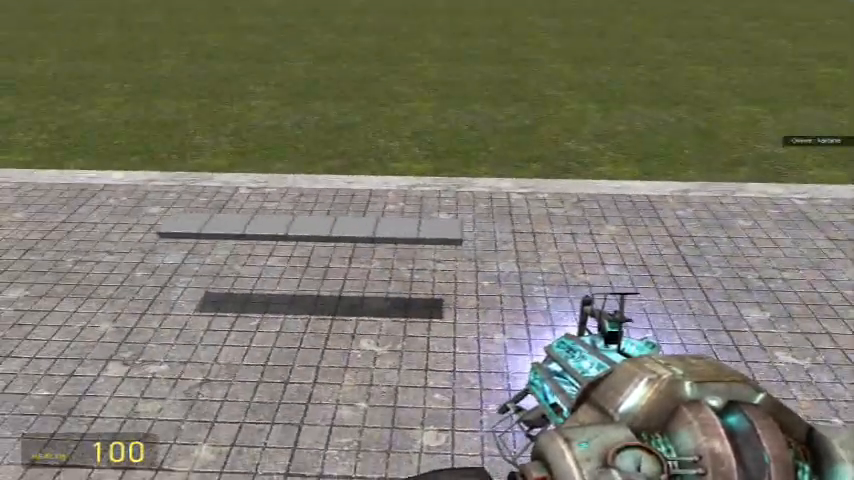
- Bring up the spawn menu's prop catalogue of construction plates and panels
key(q)
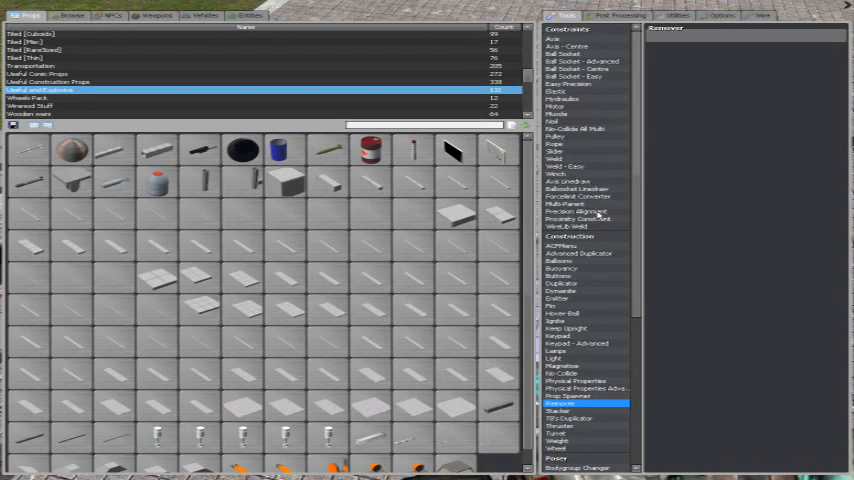
- Equip the Precision Alignment tool from the Tools list
click(566, 212)
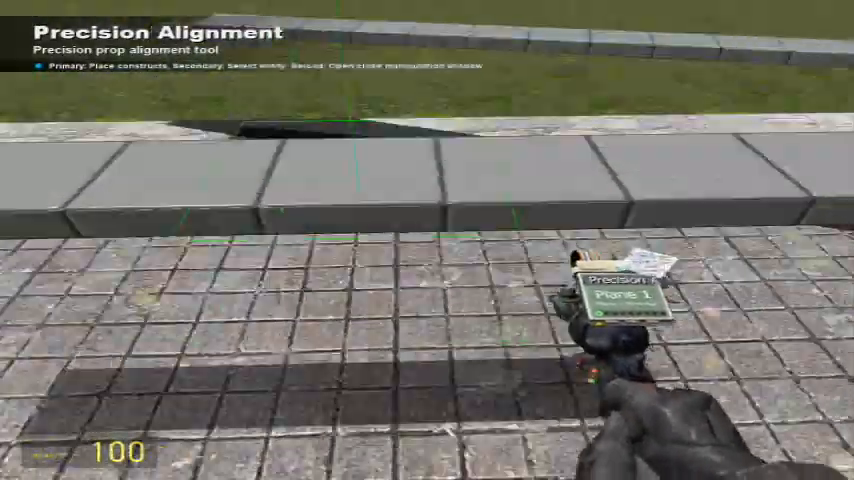
- Place Plane 1 along the row of slab props as a blue alignment grid
key(q)
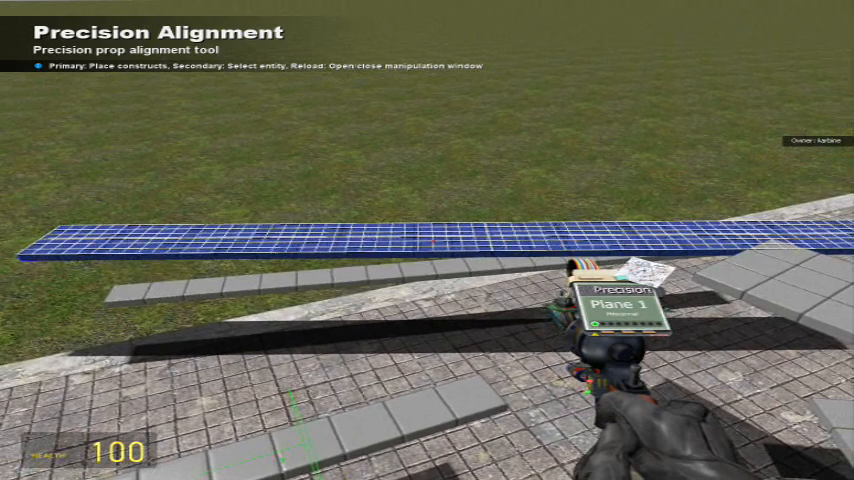
- In the manipulation panel's Functions page, pick Plane 1 for Mirror Across Plane
key(r)
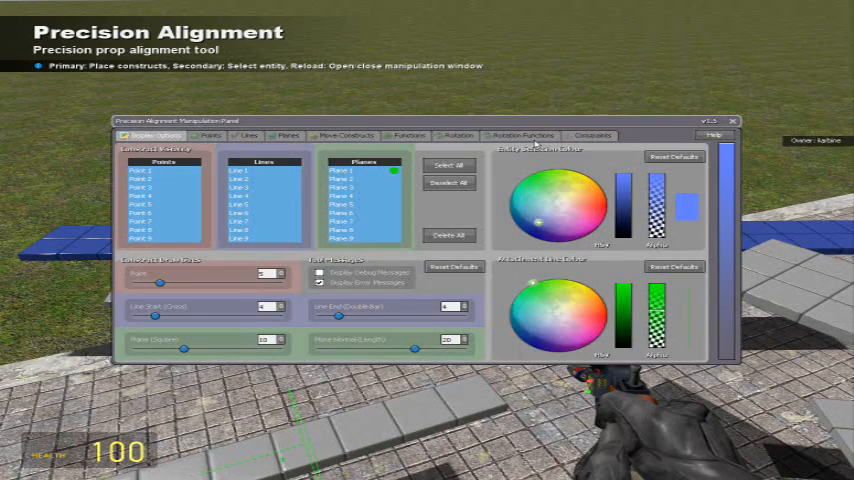
click(516, 136)
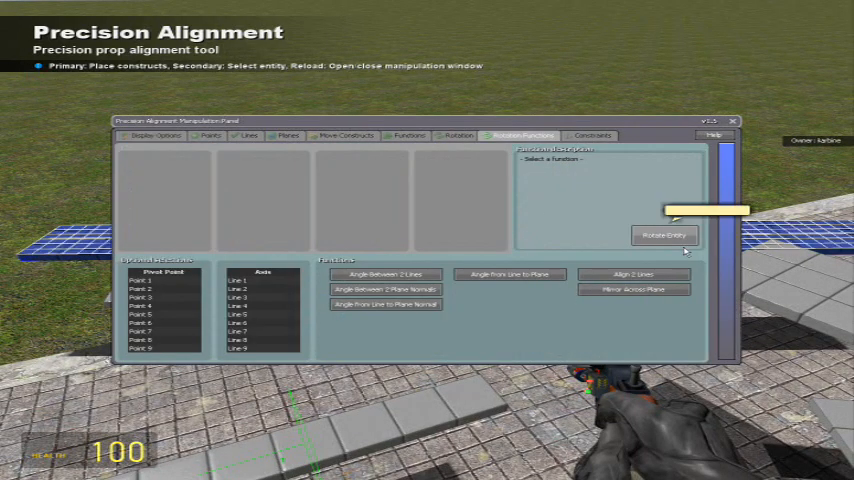
click(634, 290)
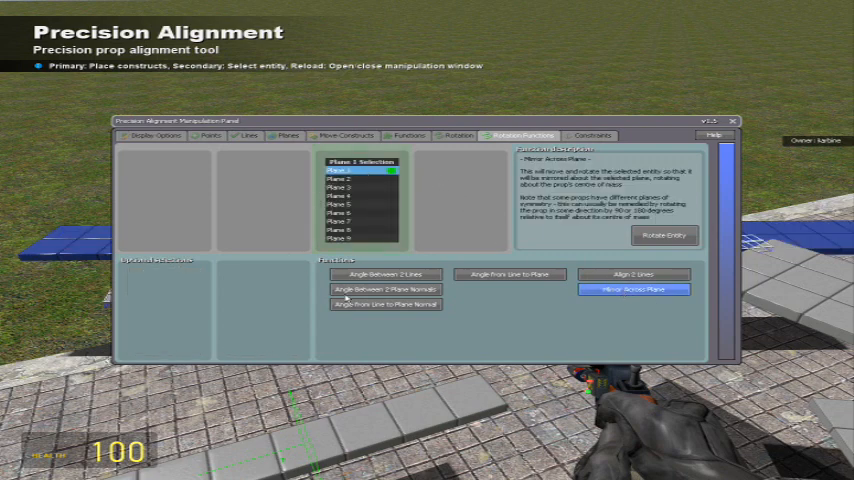
mouse_move(664, 236)
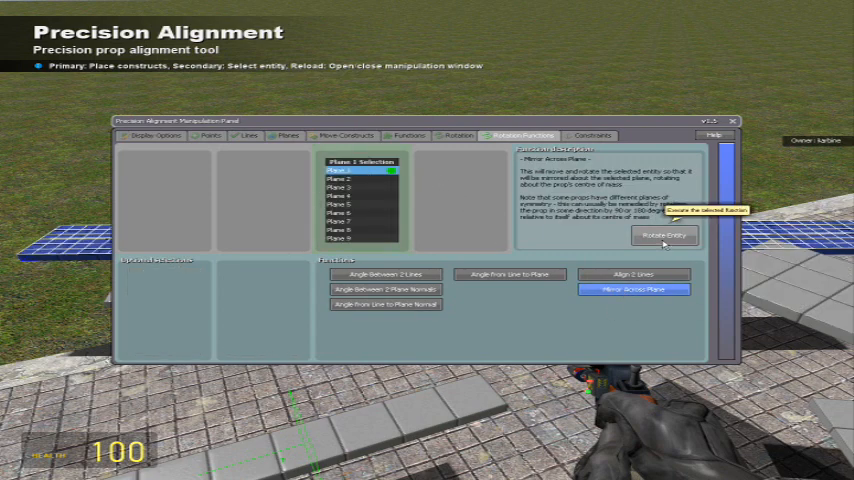